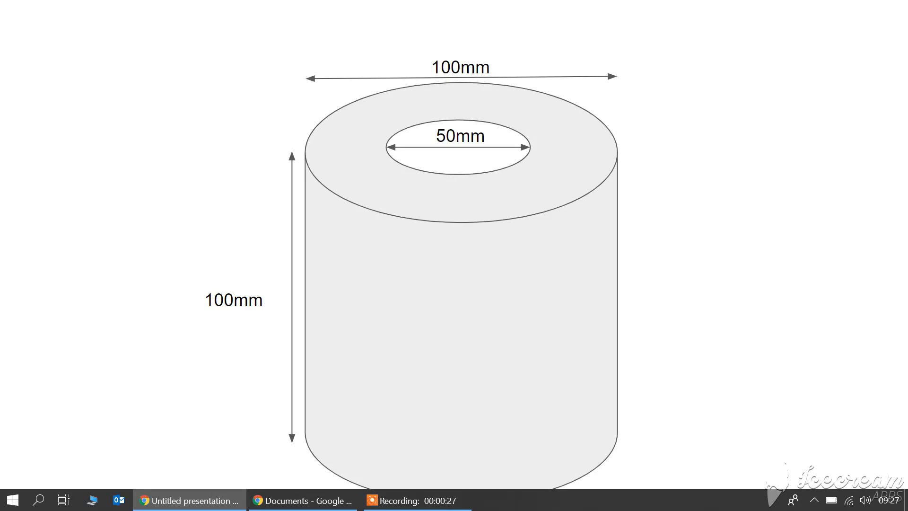
# Switch windows to reach the Lesson 1 Part Studio with its default planes
pyautogui.press('alt+tab')
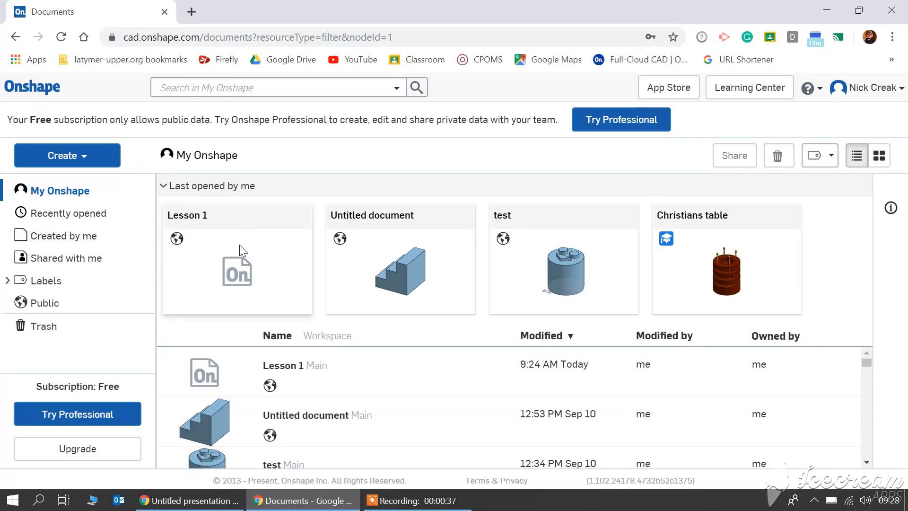
pyautogui.moveTo(241, 250)
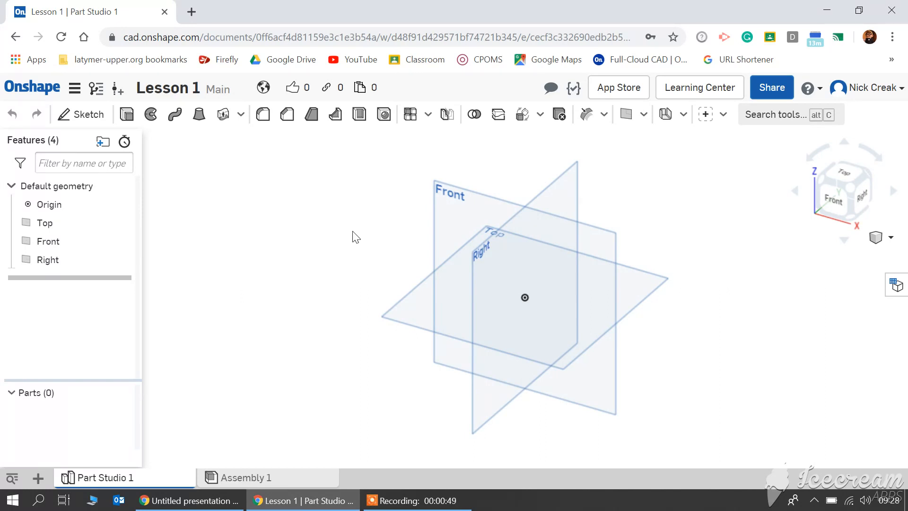
# Show the workflow slide from selecting a surface to ticking the green box, then return
pyautogui.press('alt+tab')
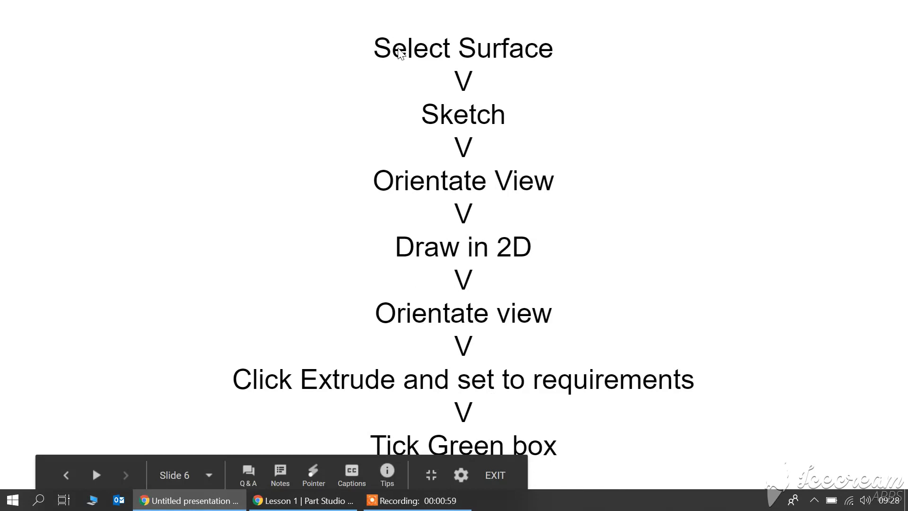
pyautogui.moveTo(505, 329)
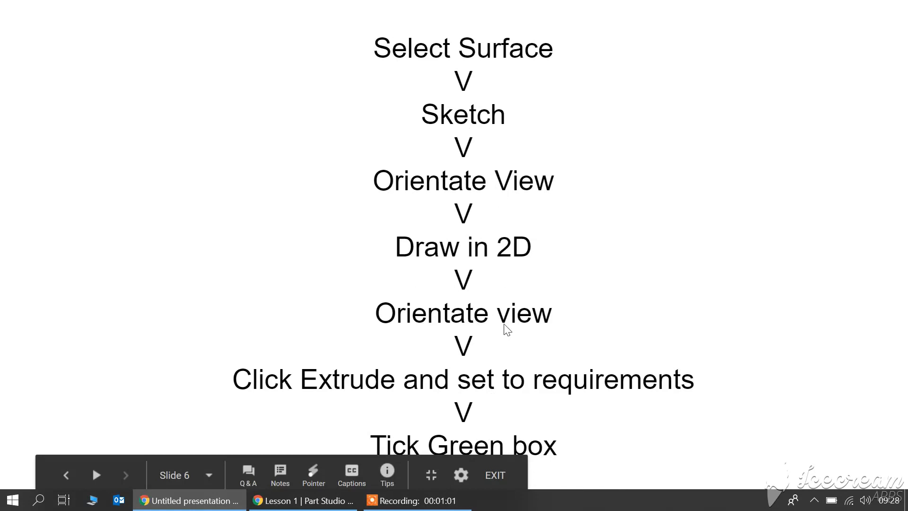
pyautogui.moveTo(532, 398)
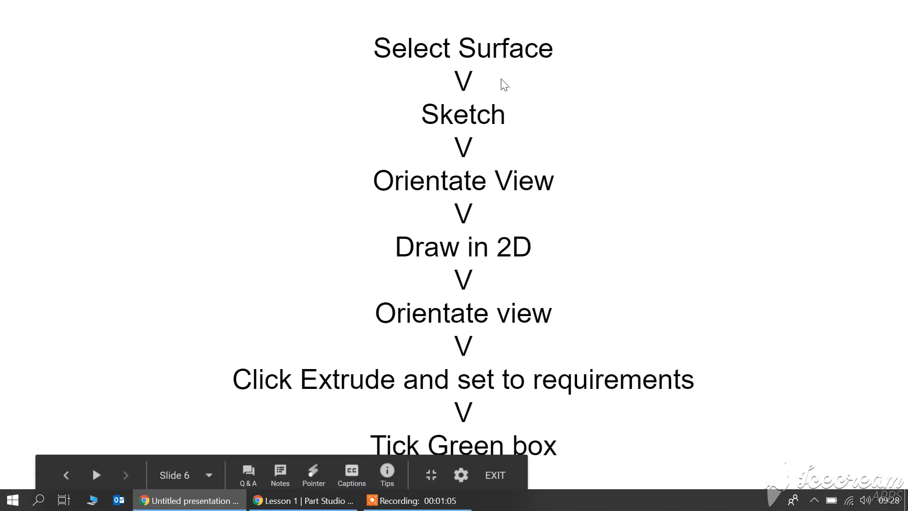
pyautogui.moveTo(446, 452)
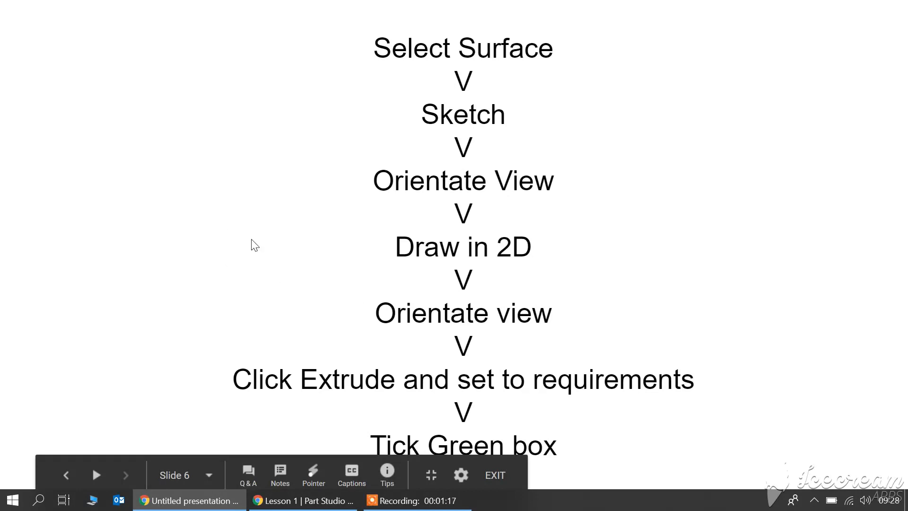
pyautogui.press('alt+tab')
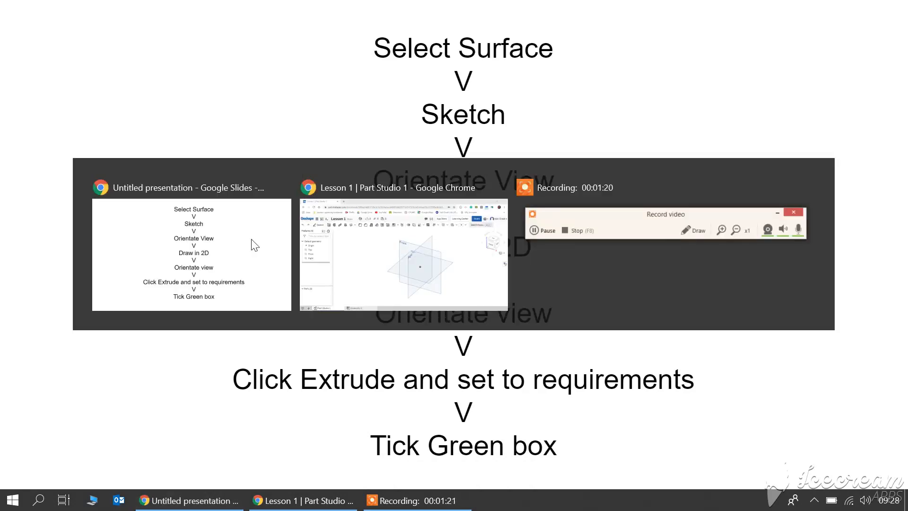
# Create an empty Sketch 1 on the Top plane in the Lesson 1 Part Studio
pyautogui.click(302, 500)
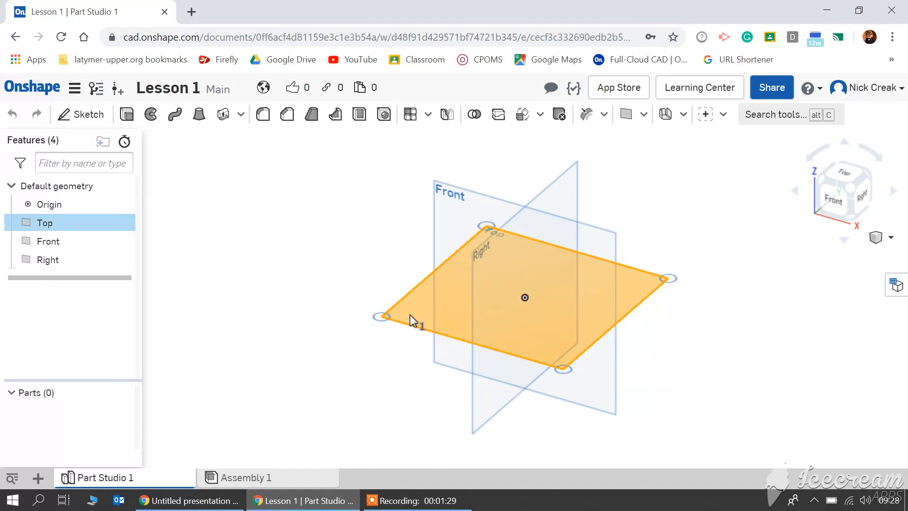
pyautogui.moveTo(535, 358)
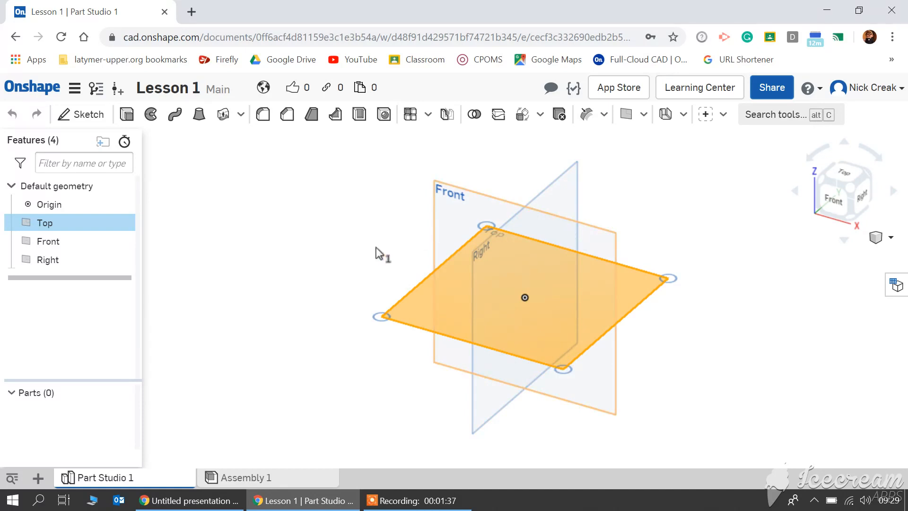
pyautogui.moveTo(78, 114)
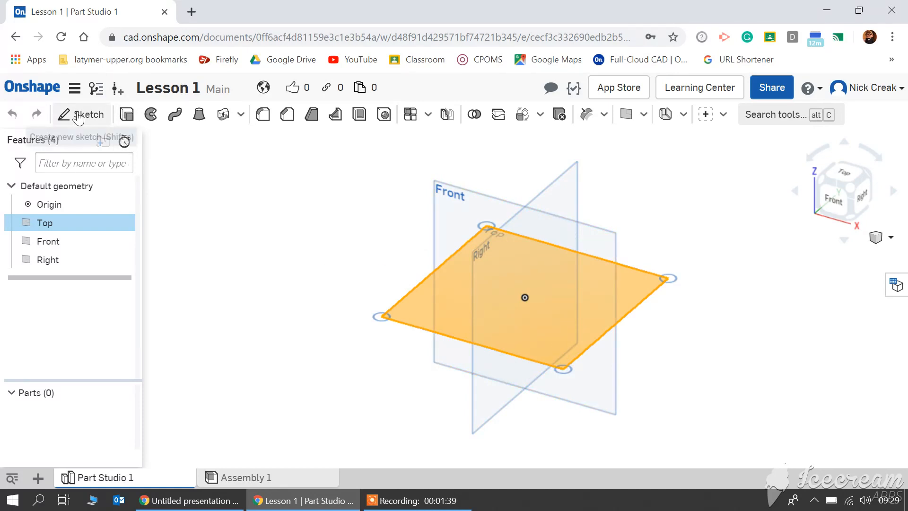
pyautogui.click(81, 115)
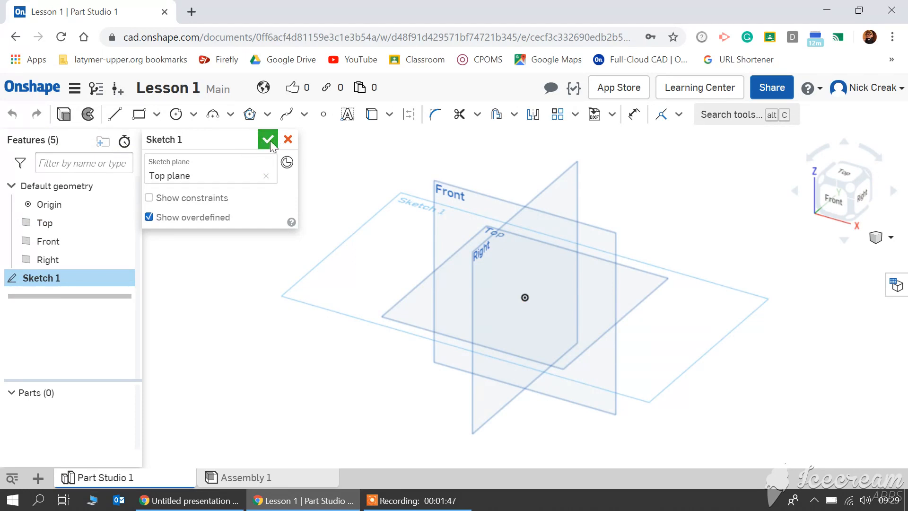
pyautogui.moveTo(267, 155)
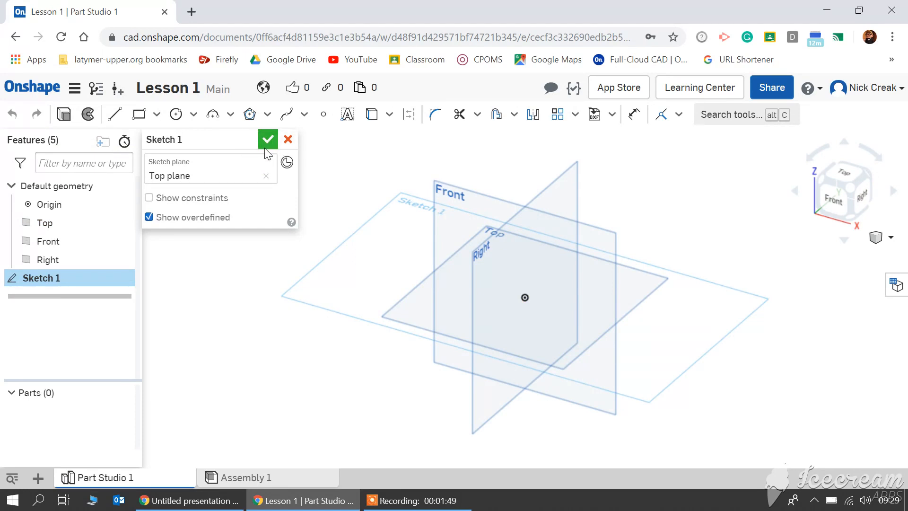
pyautogui.moveTo(270, 152)
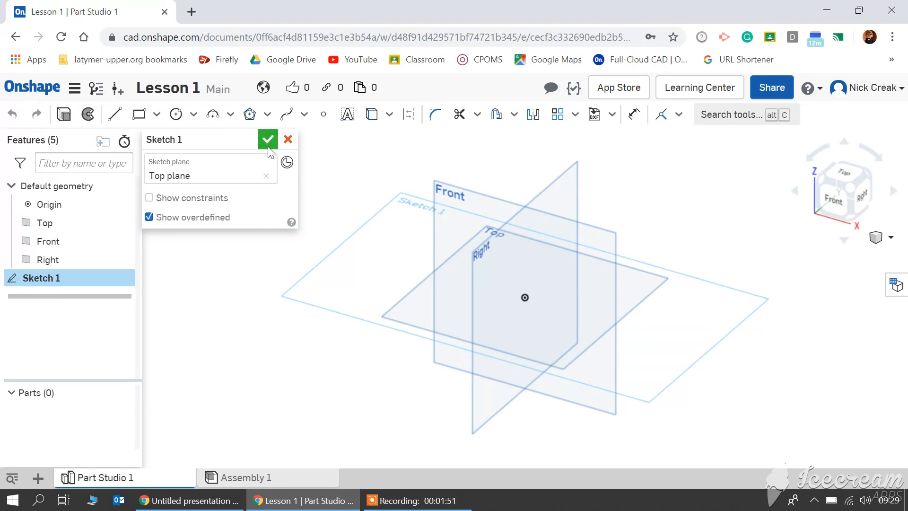
pyautogui.click(268, 140)
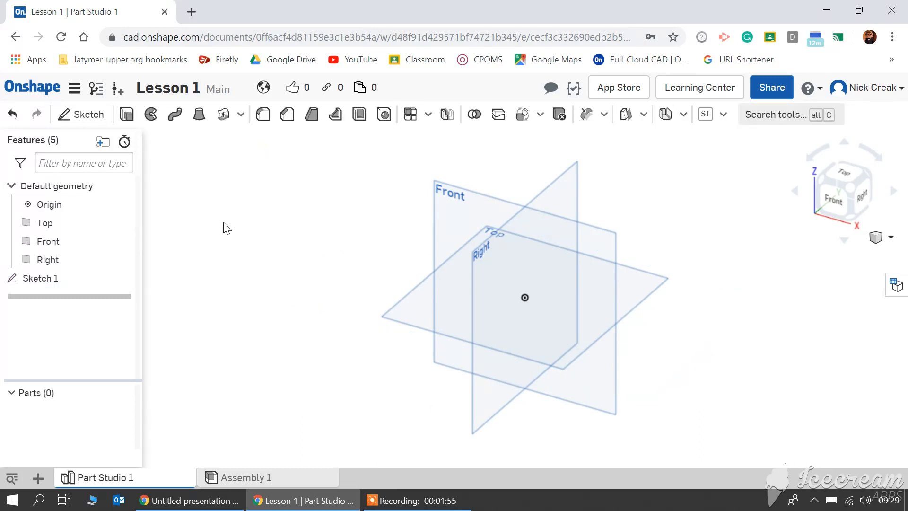
# Reopen Sketch 1 from the Features list for editing
pyautogui.click(41, 278)
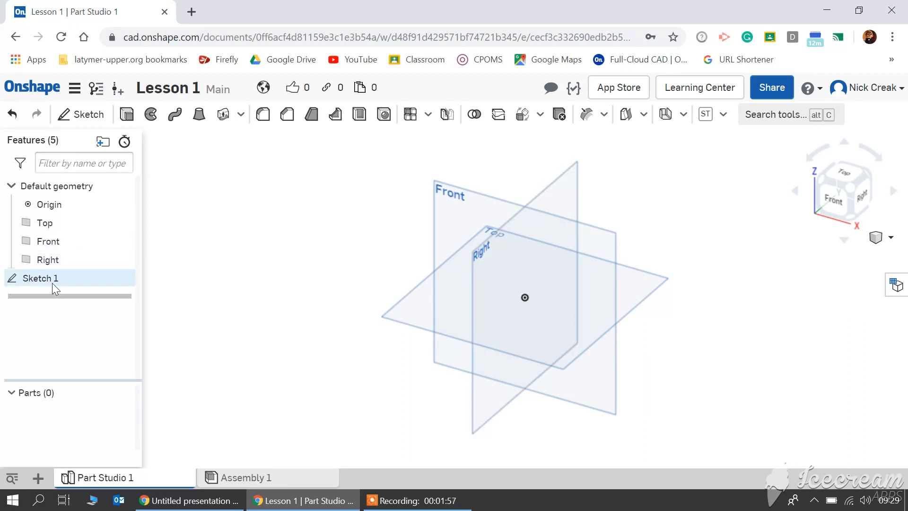
pyautogui.moveTo(41, 279)
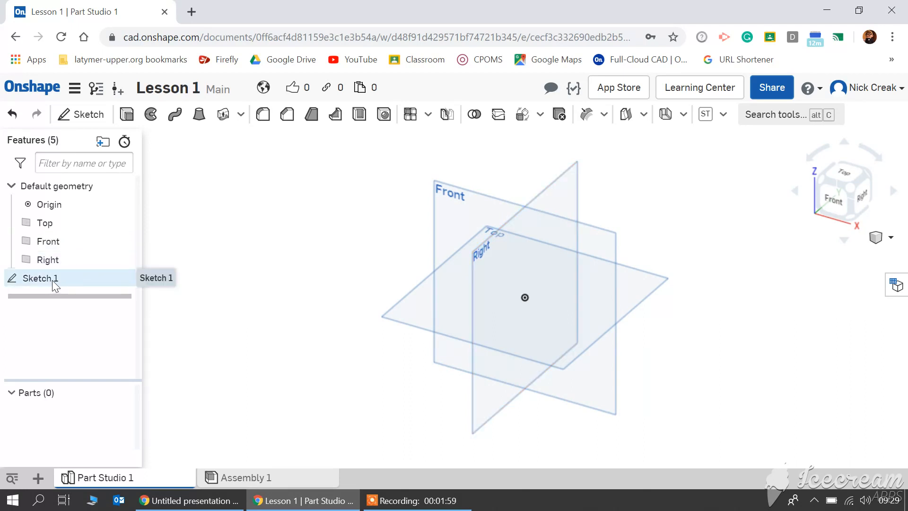
pyautogui.click(41, 278)
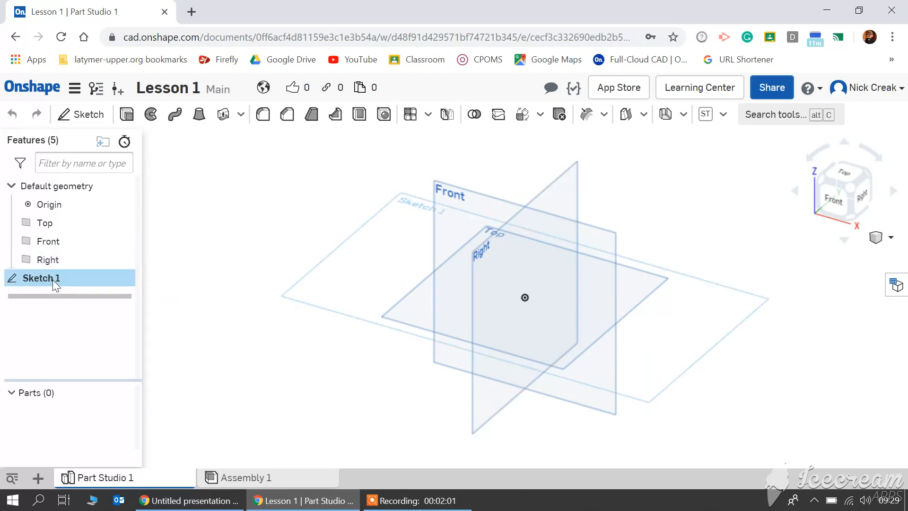
pyautogui.doubleClick(41, 277)
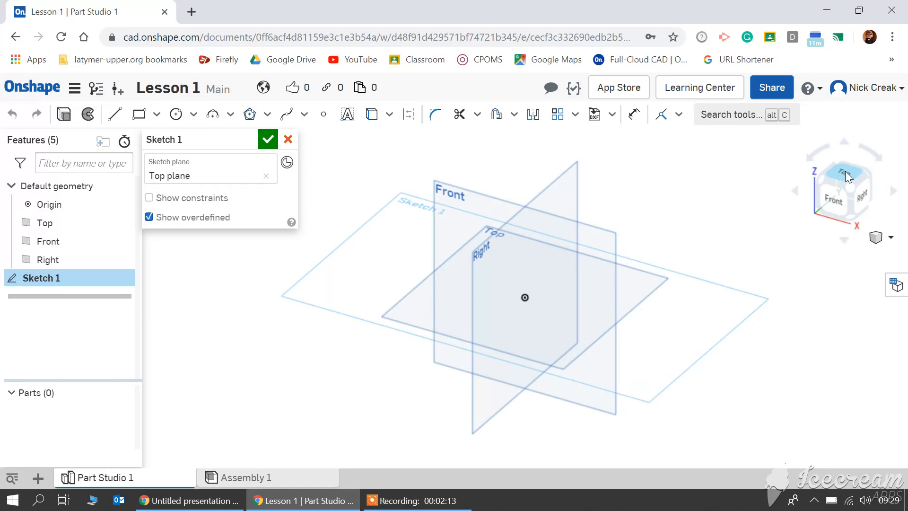
# View the Top plane head-on and dimension the origin-centred circle to 100 mm diameter
pyautogui.click(845, 174)
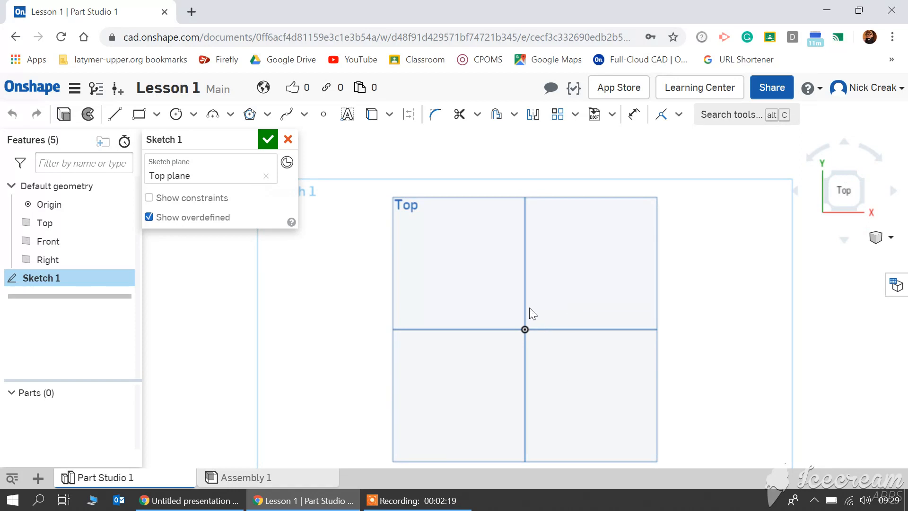
pyautogui.moveTo(492, 301)
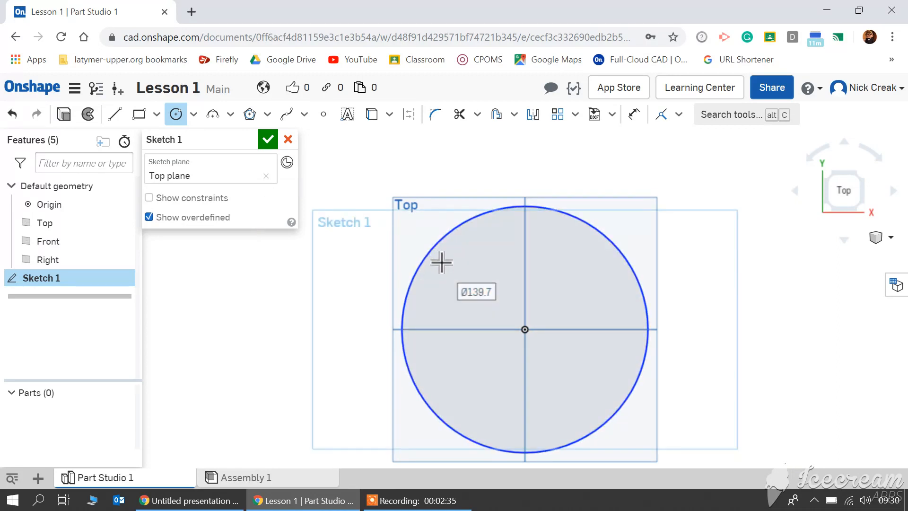
pyautogui.moveTo(459, 303)
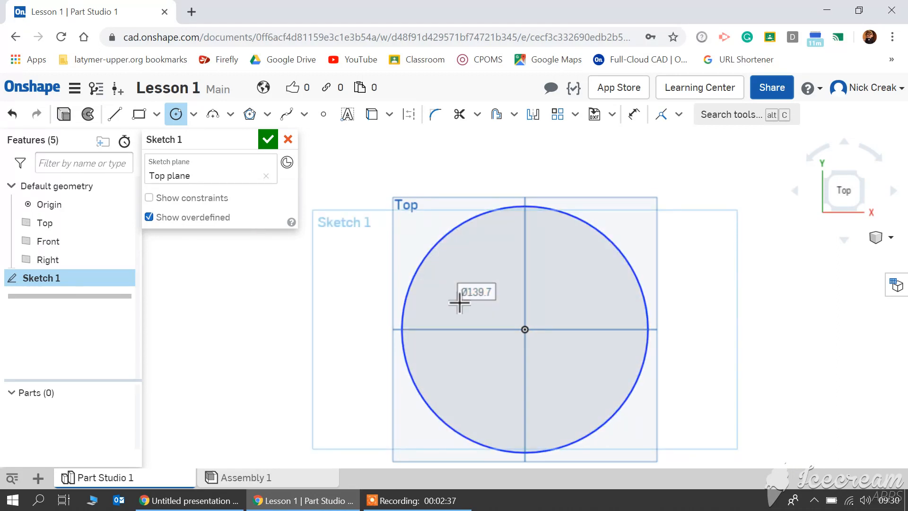
pyautogui.moveTo(437, 248)
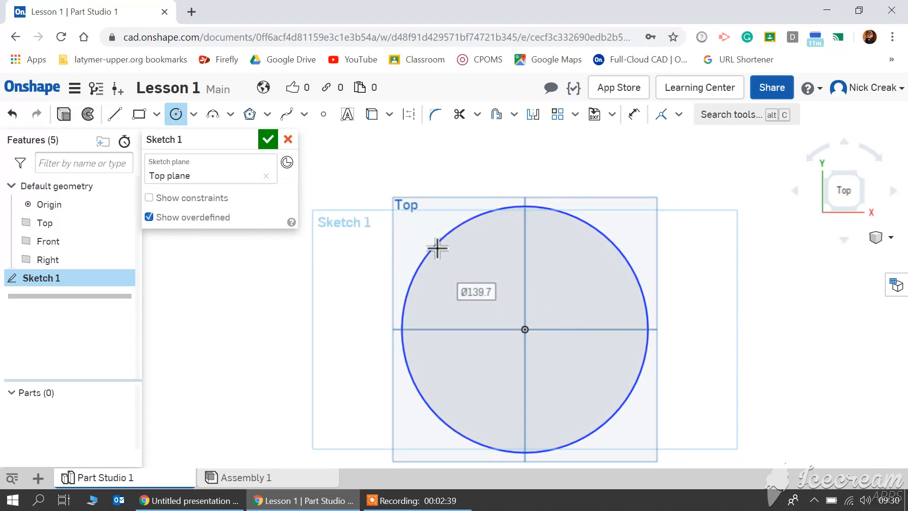
pyautogui.moveTo(508, 302)
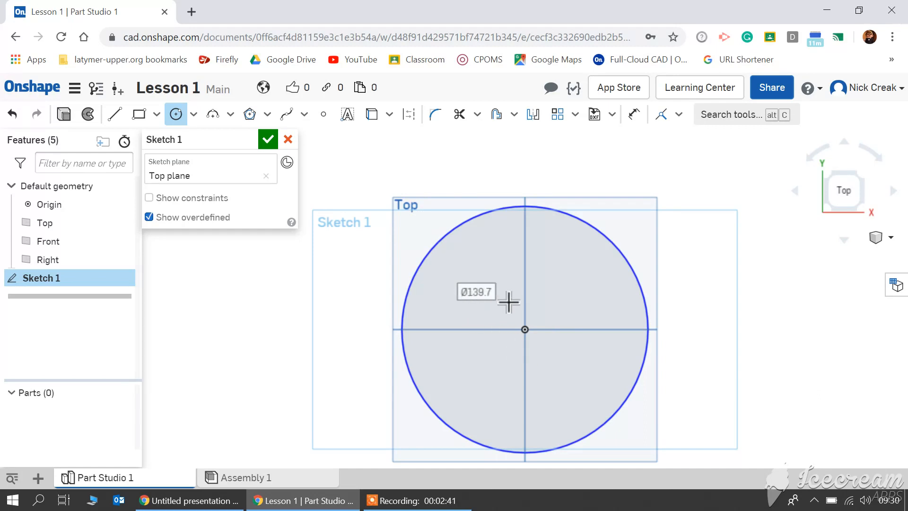
pyautogui.moveTo(500, 301)
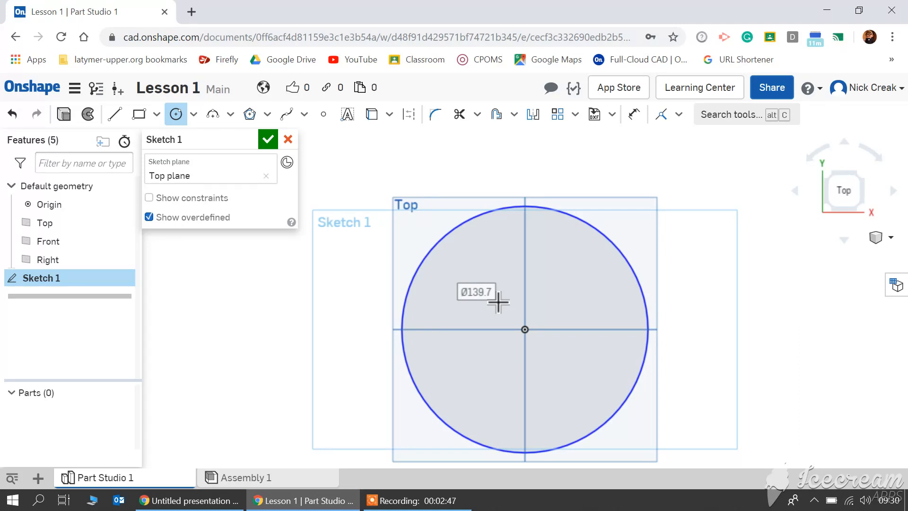
pyautogui.write('100')
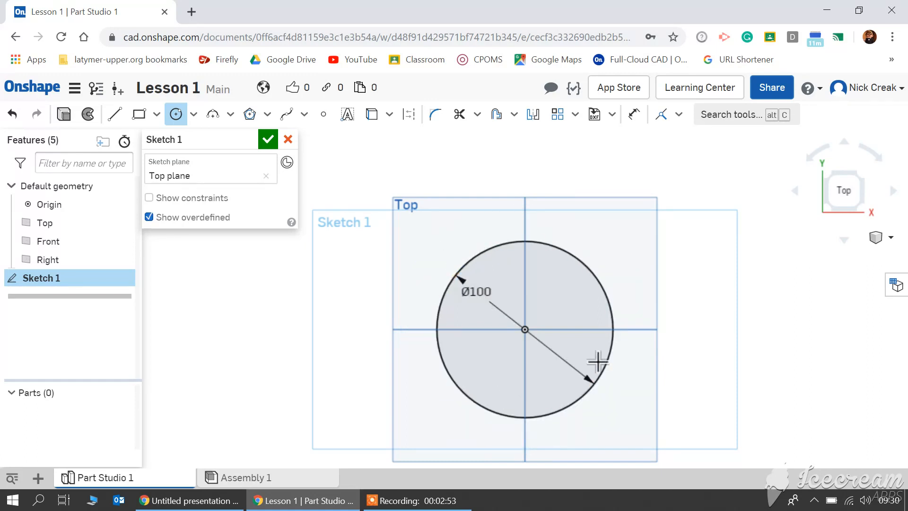
pyautogui.moveTo(621, 394)
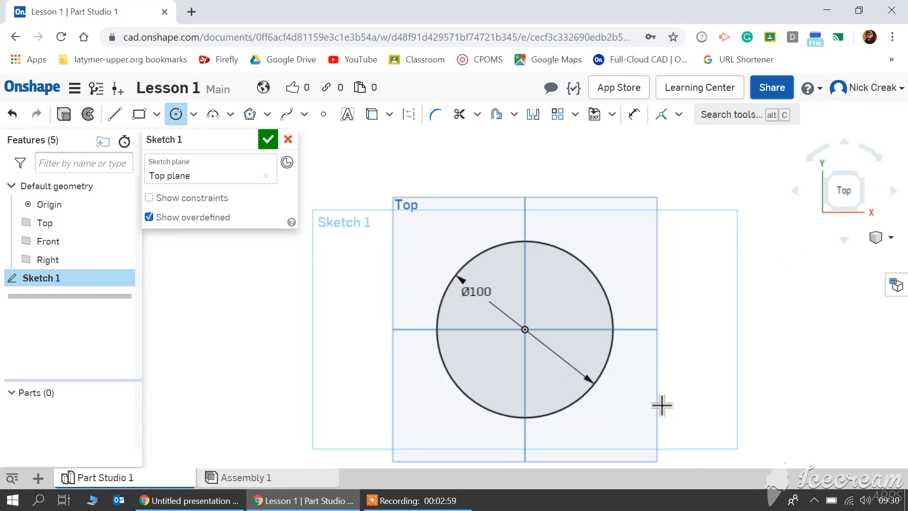
pyautogui.moveTo(503, 332)
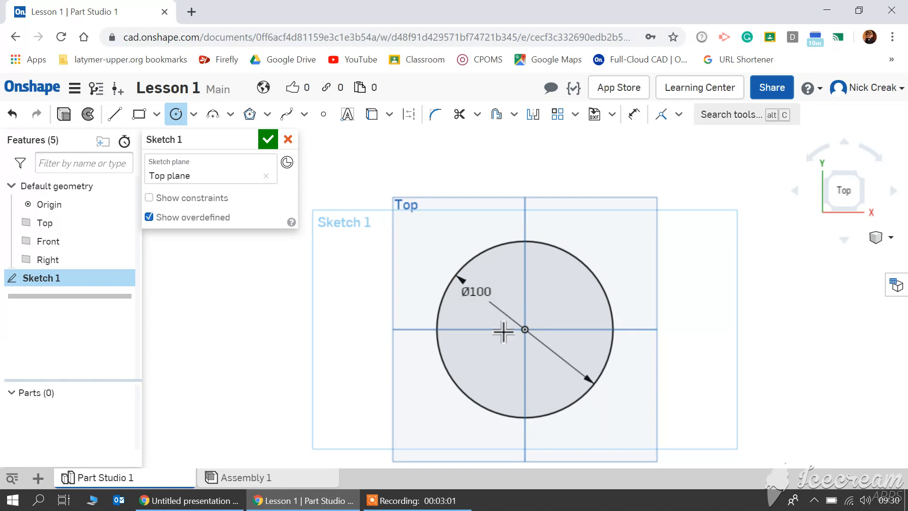
pyautogui.moveTo(893, 242)
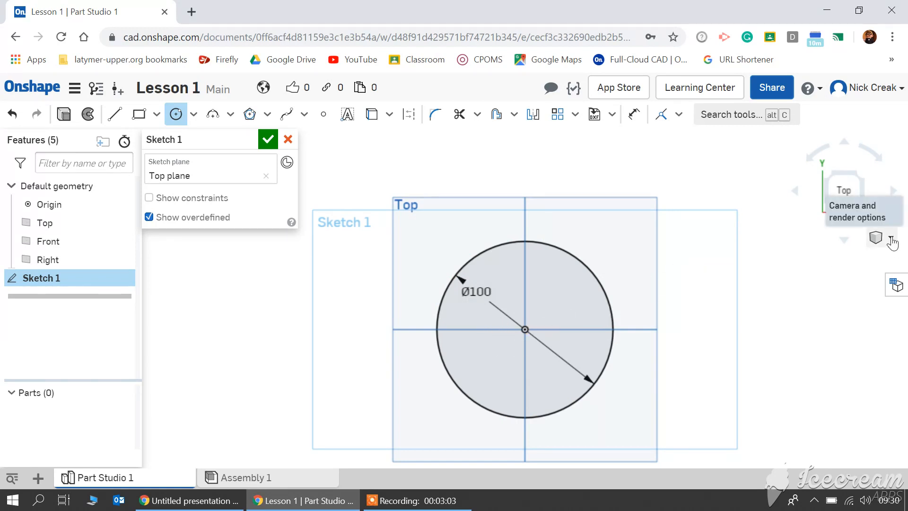
# Switch the view cube camera to Isometric to see the 100 mm circle in 3D
pyautogui.click(876, 238)
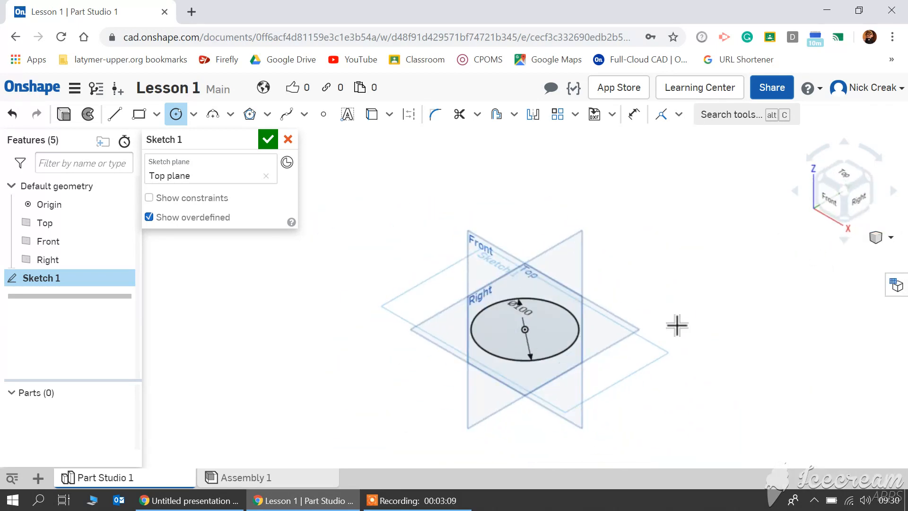
pyautogui.moveTo(526, 361)
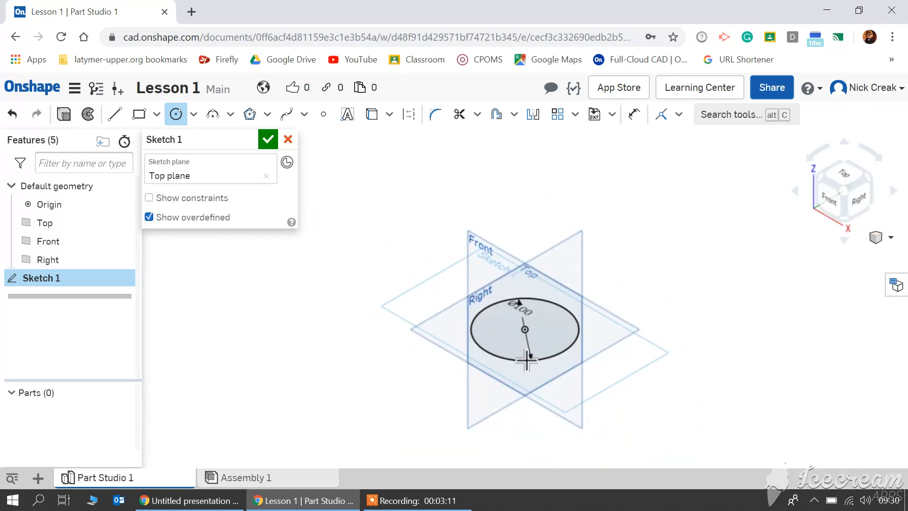
pyautogui.moveTo(64, 113)
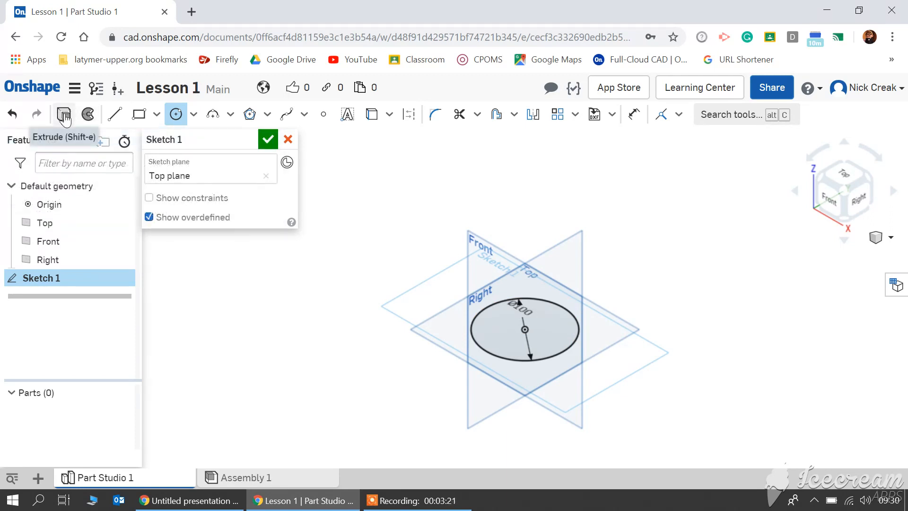
# Extrude the faces of Sketch 1 to a 100 mm depth, creating solid cylinder Part 1
pyautogui.click(64, 114)
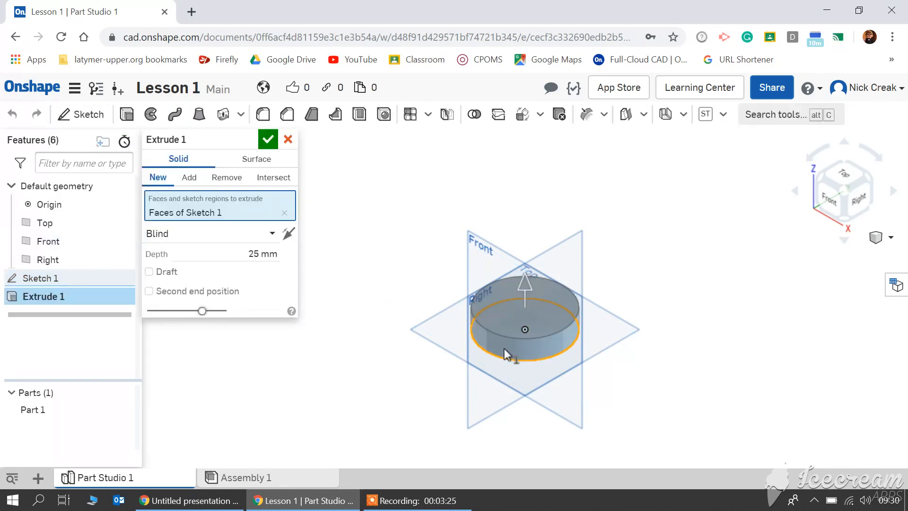
pyautogui.moveTo(518, 357)
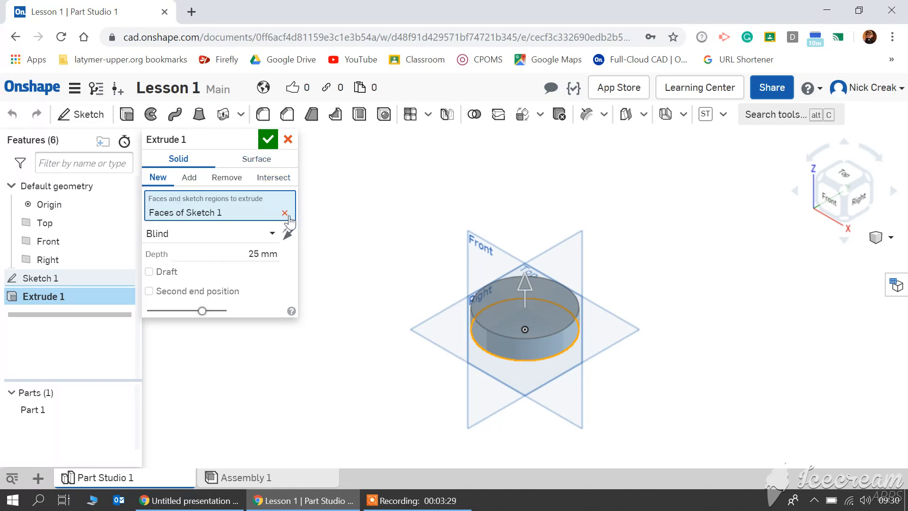
pyautogui.moveTo(231, 305)
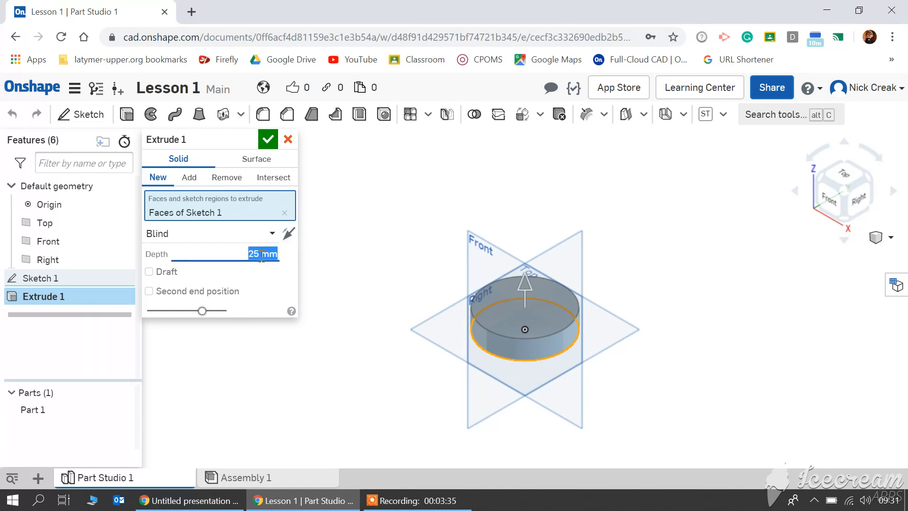
pyautogui.write('100')
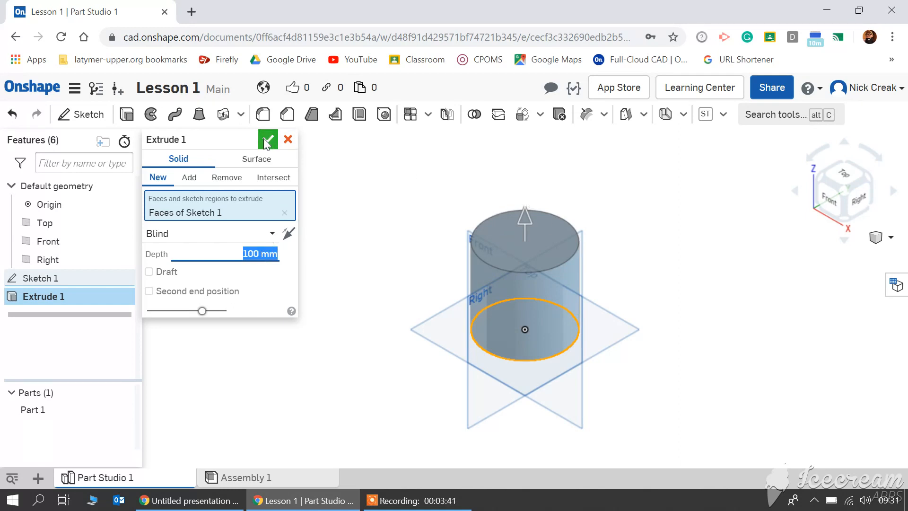
pyautogui.click(266, 140)
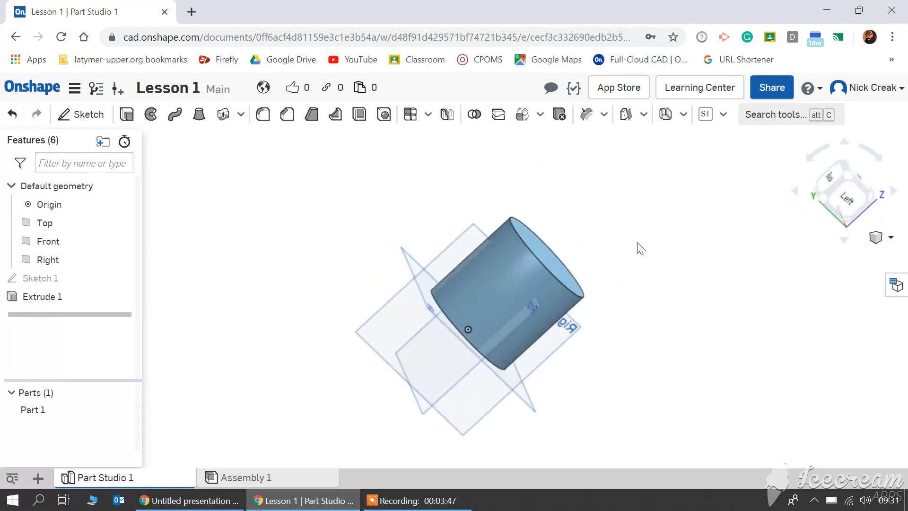
pyautogui.moveTo(640, 249); pyautogui.dragTo(499, 335)
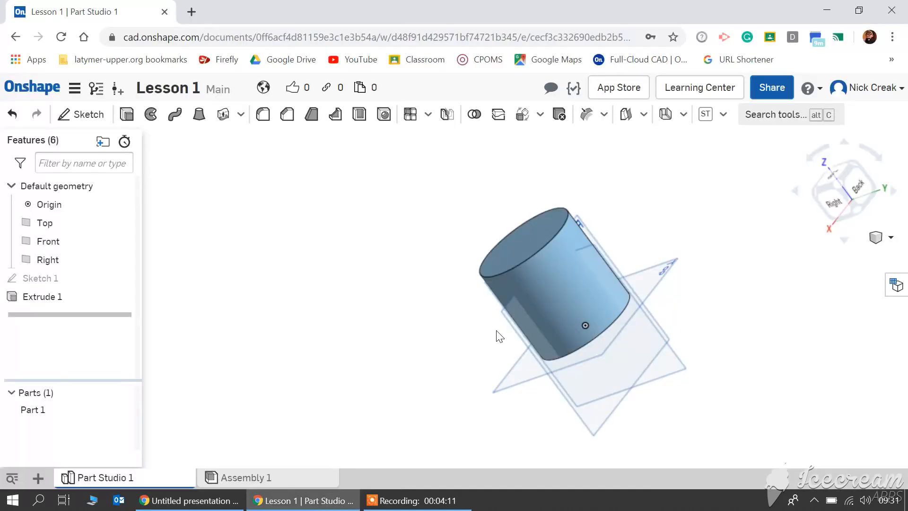
pyautogui.moveTo(337, 313)
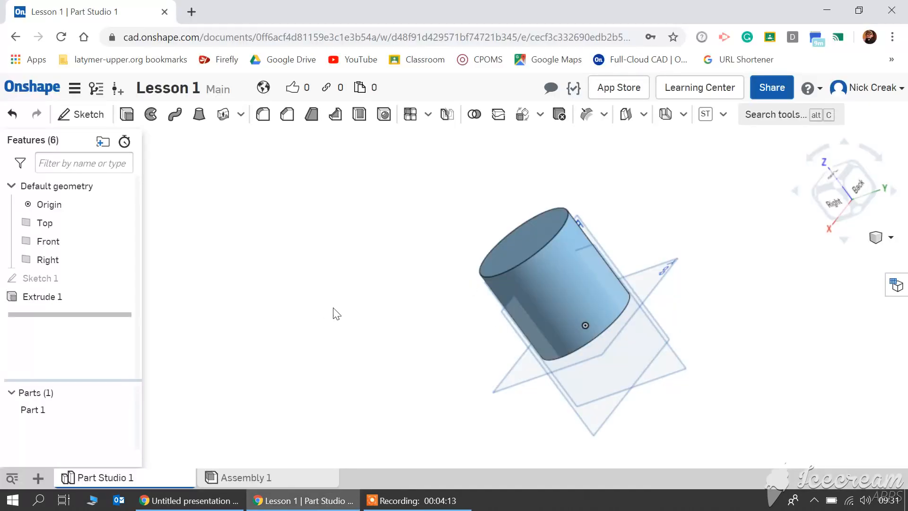
pyautogui.moveTo(389, 363)
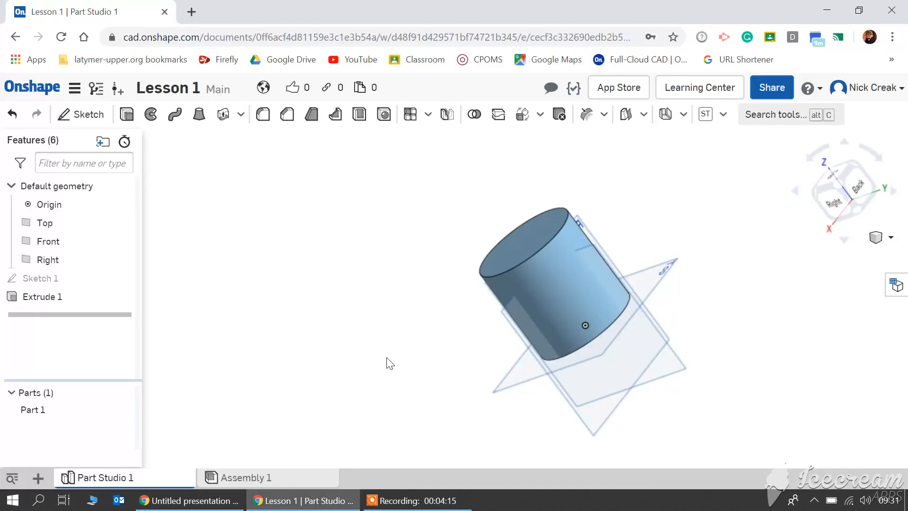